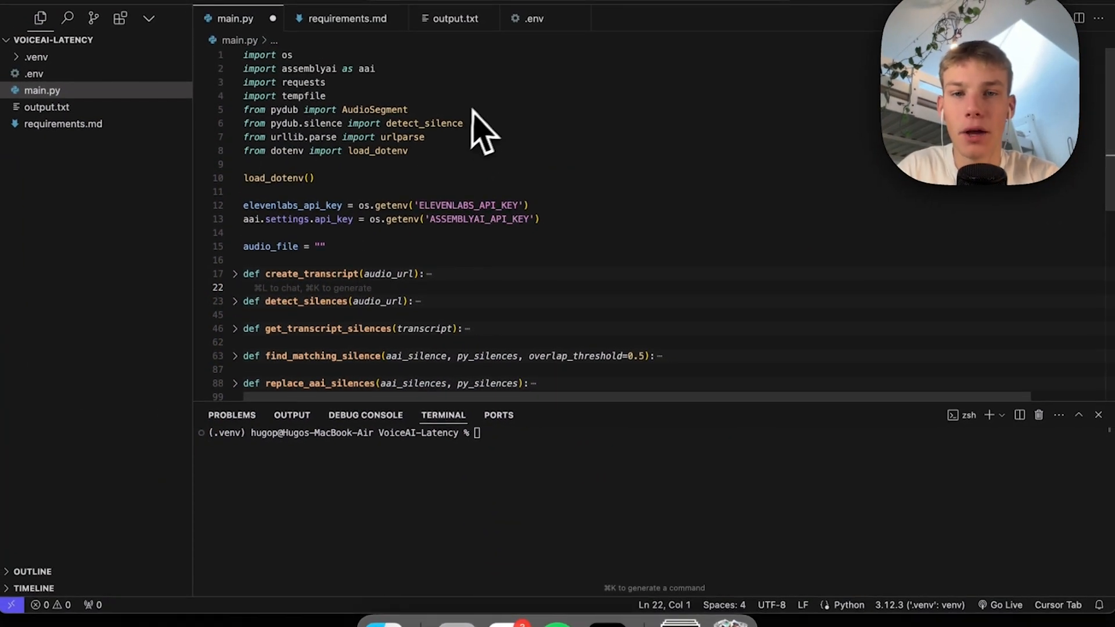
# - Scroll through Claire's Model settings to reach the provider and model fields for GPT 4o Mini Cluster
pyautogui.scroll(-3)
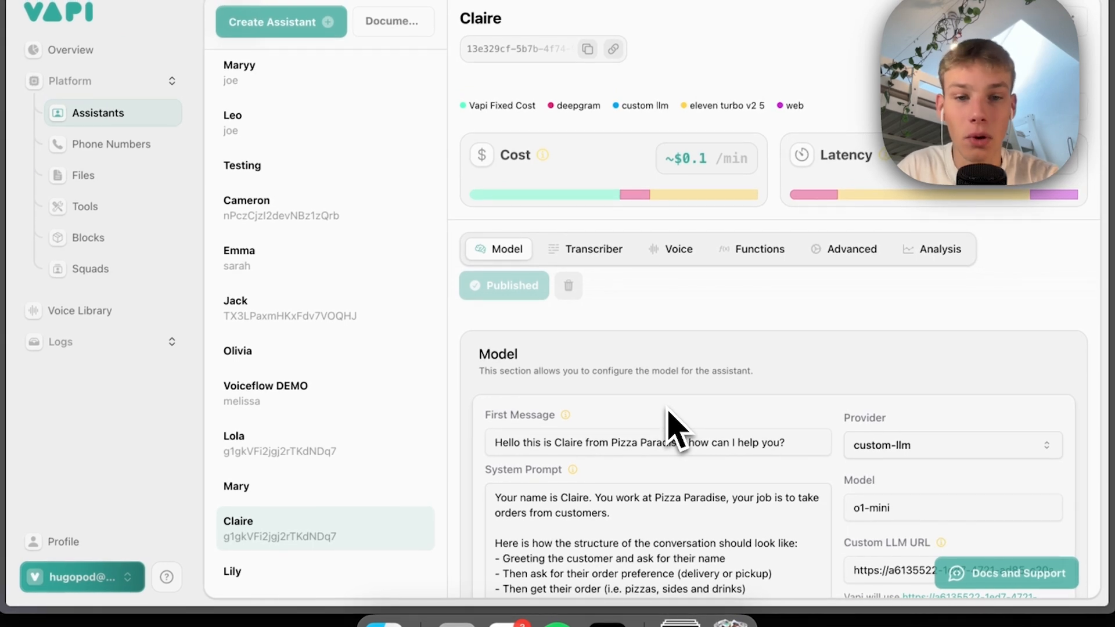
pyautogui.scroll(-3)
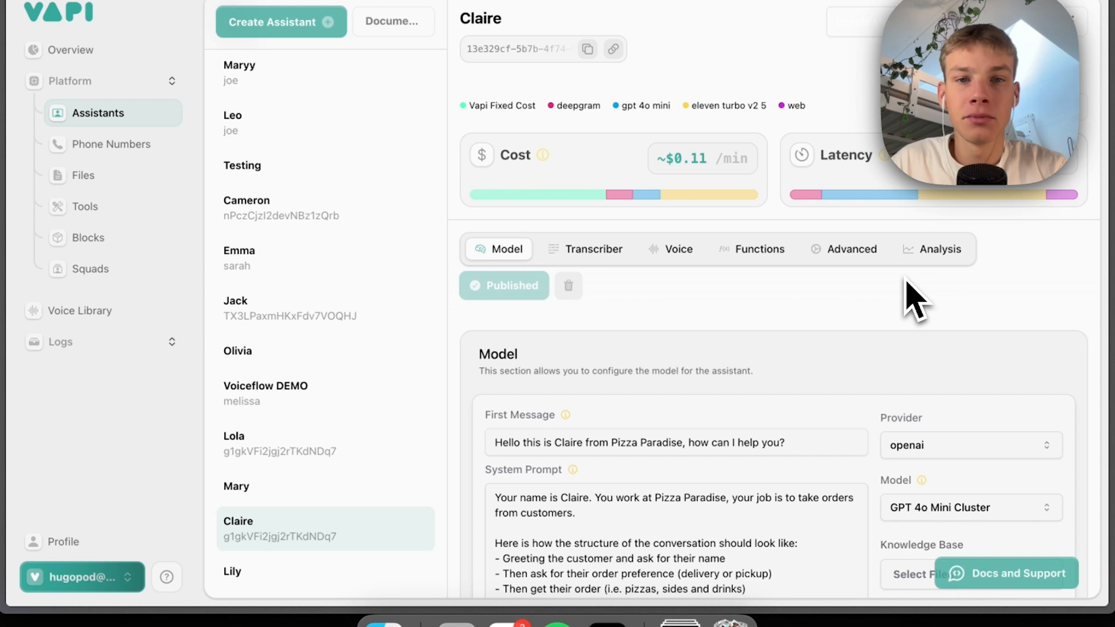
pyautogui.moveTo(857, 304)
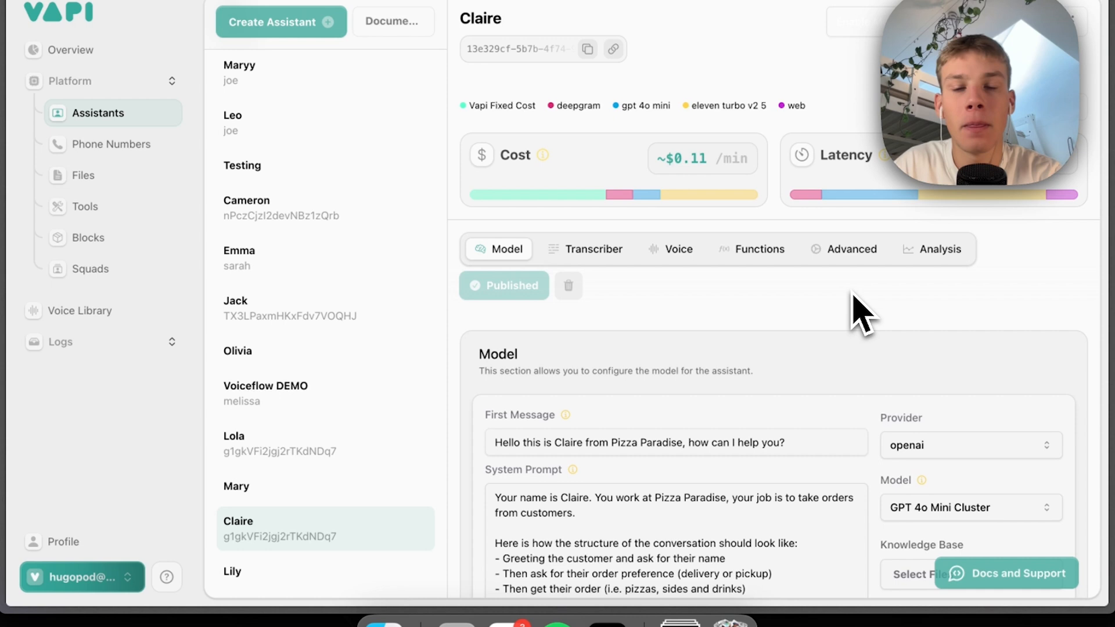
pyautogui.scroll(-3)
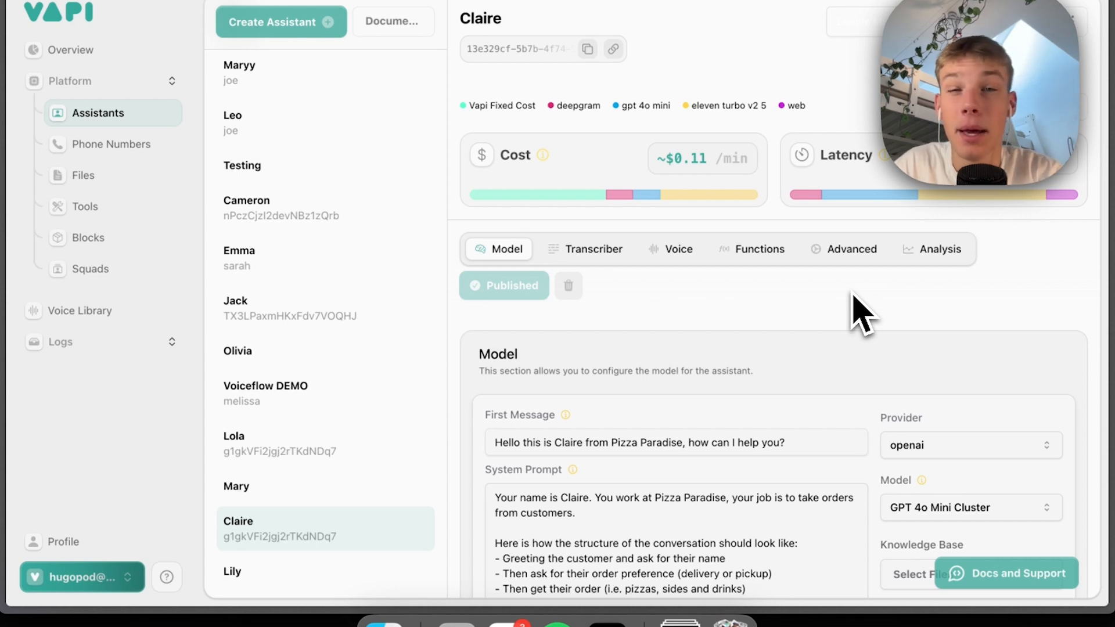
pyautogui.moveTo(864, 332)
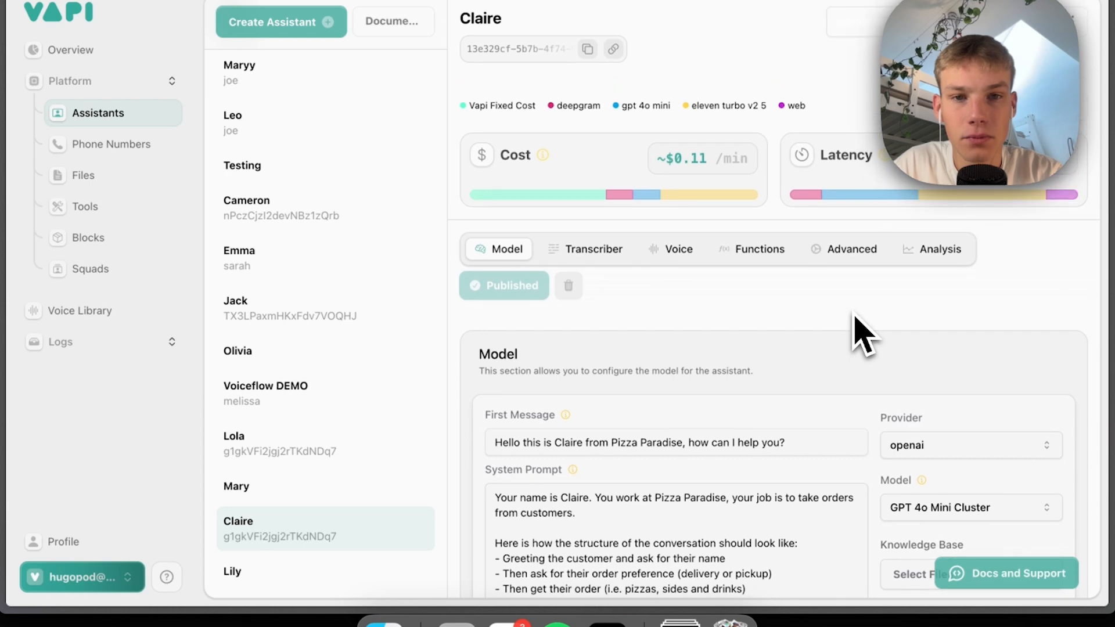
pyautogui.scroll(-3)
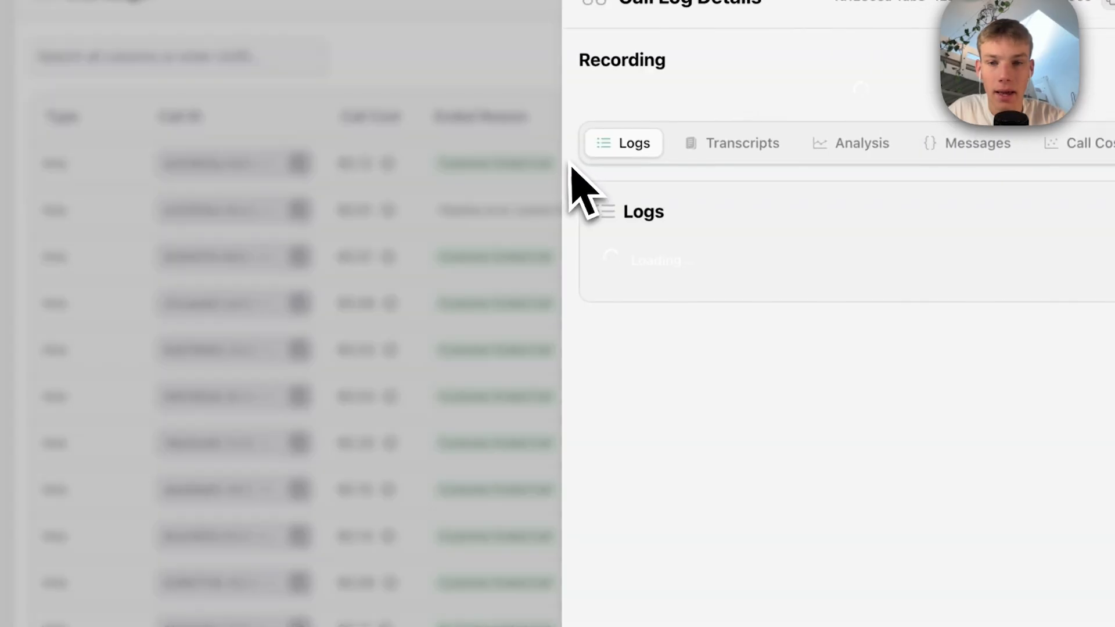
# - Show the call's transcript of the pizza order with two pepperoni feasts, Pepsi Max and onion rings
pyautogui.click(743, 142)
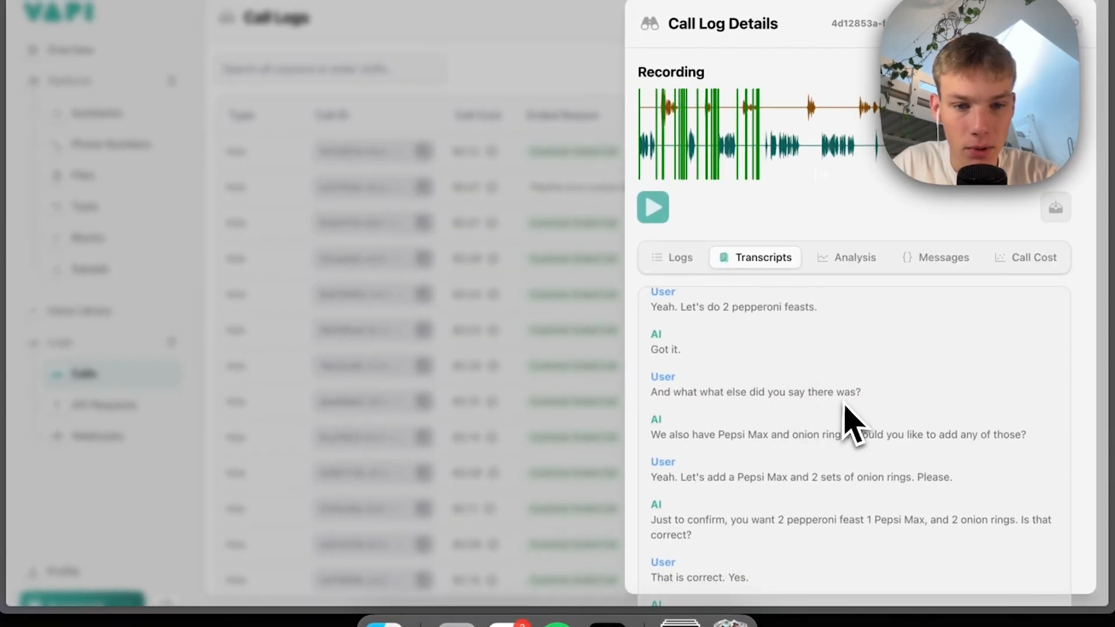
pyautogui.moveTo(900, 475)
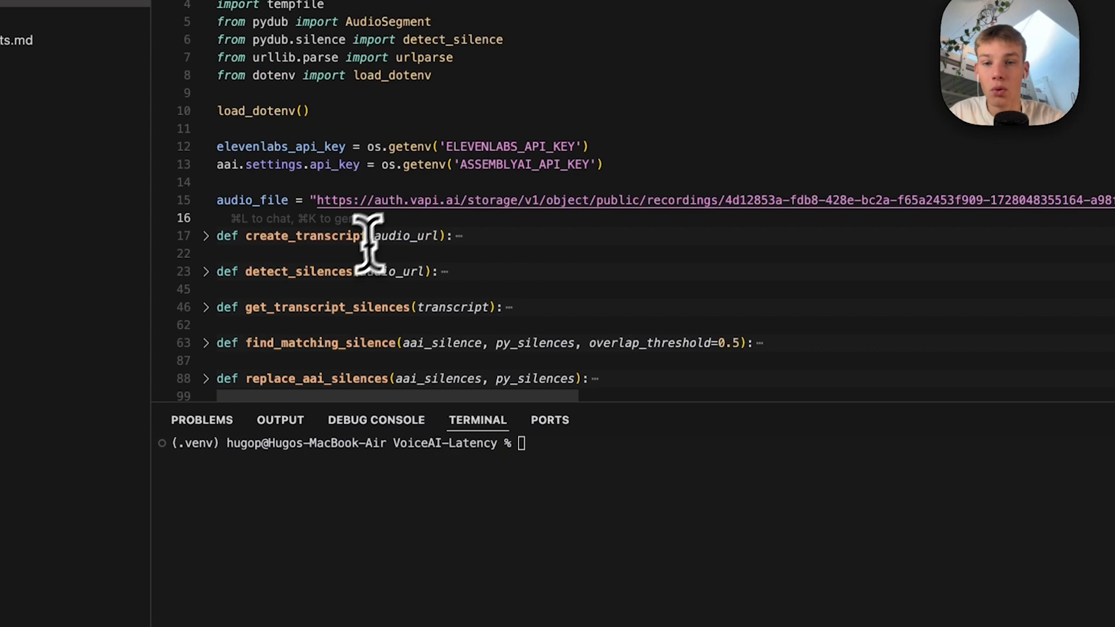
# - Run main.py on the call recording and scroll through the timed transcript and pydub silence output
pyautogui.scroll(-3)
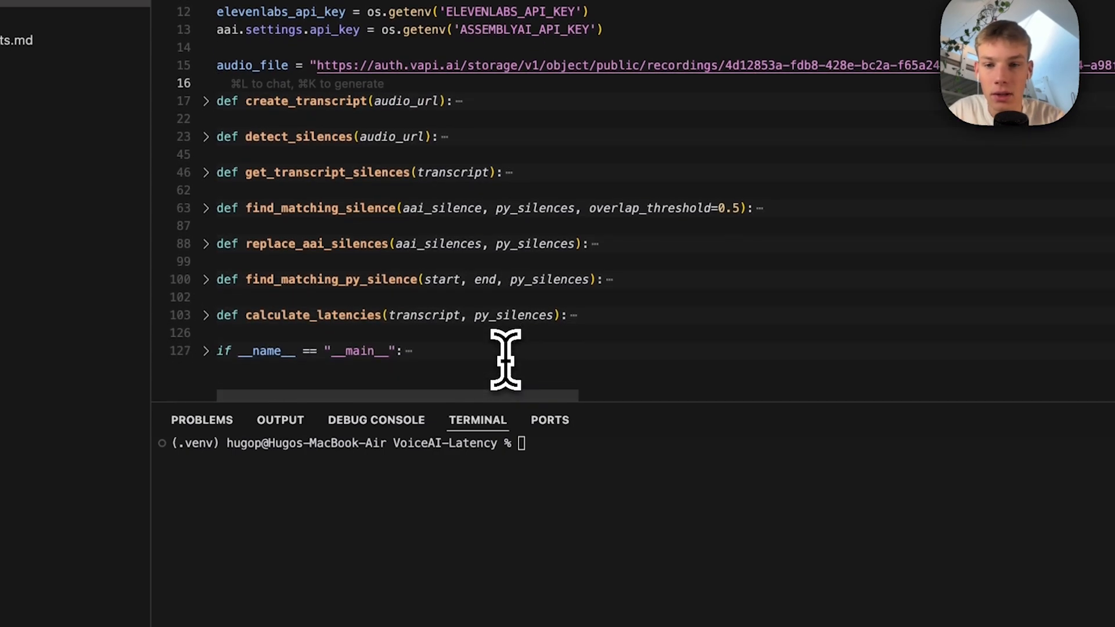
pyautogui.write('python main.py')
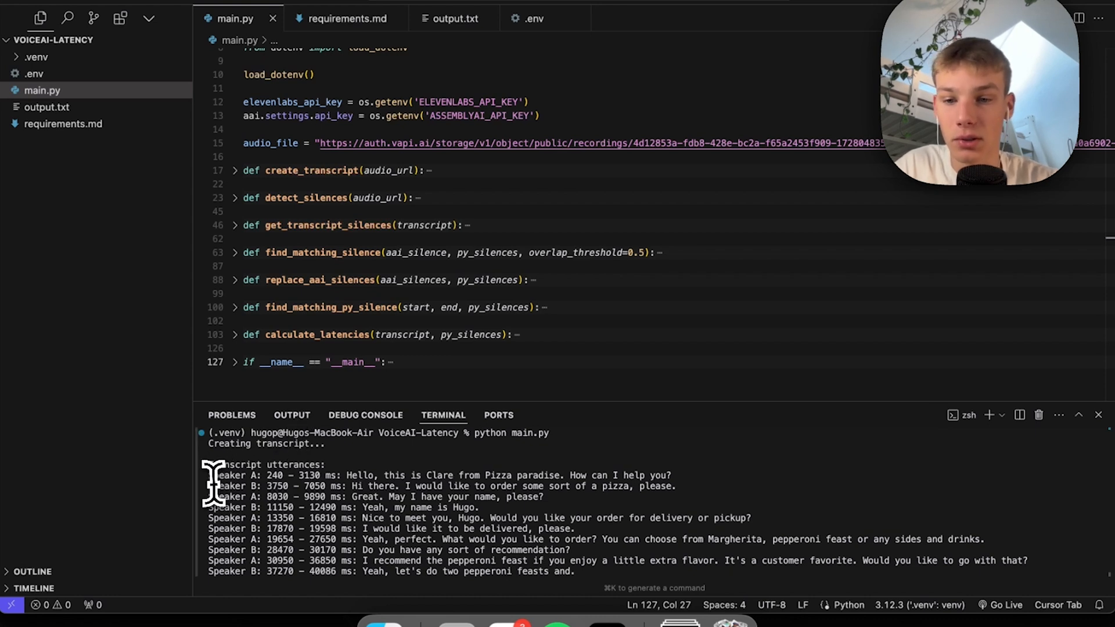
pyautogui.moveTo(361, 507)
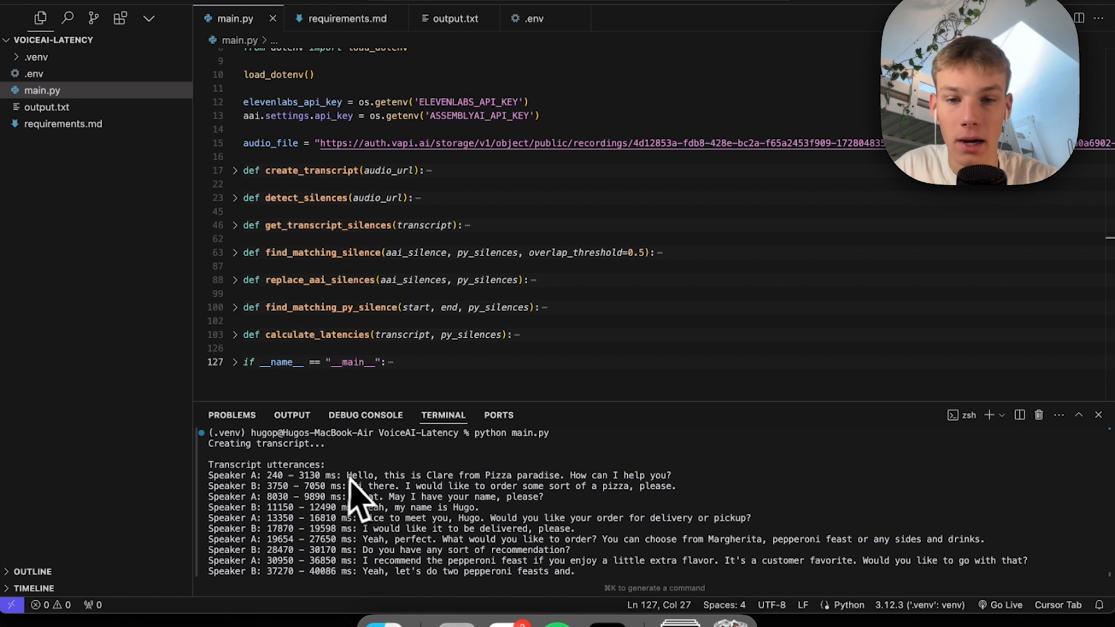
pyautogui.moveTo(609, 527)
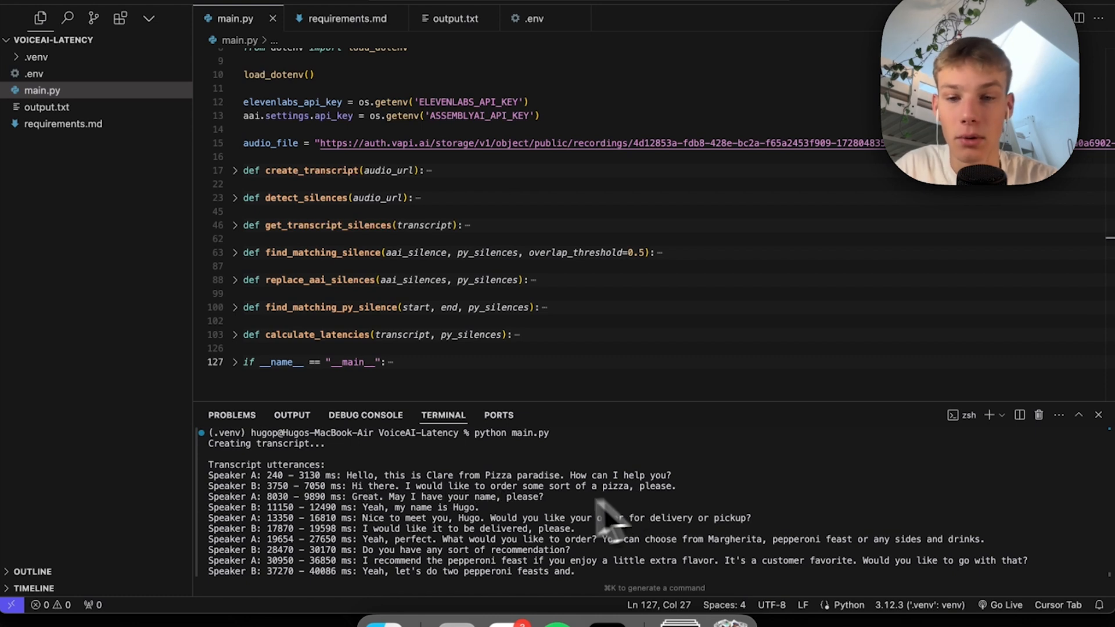
pyautogui.moveTo(274, 519)
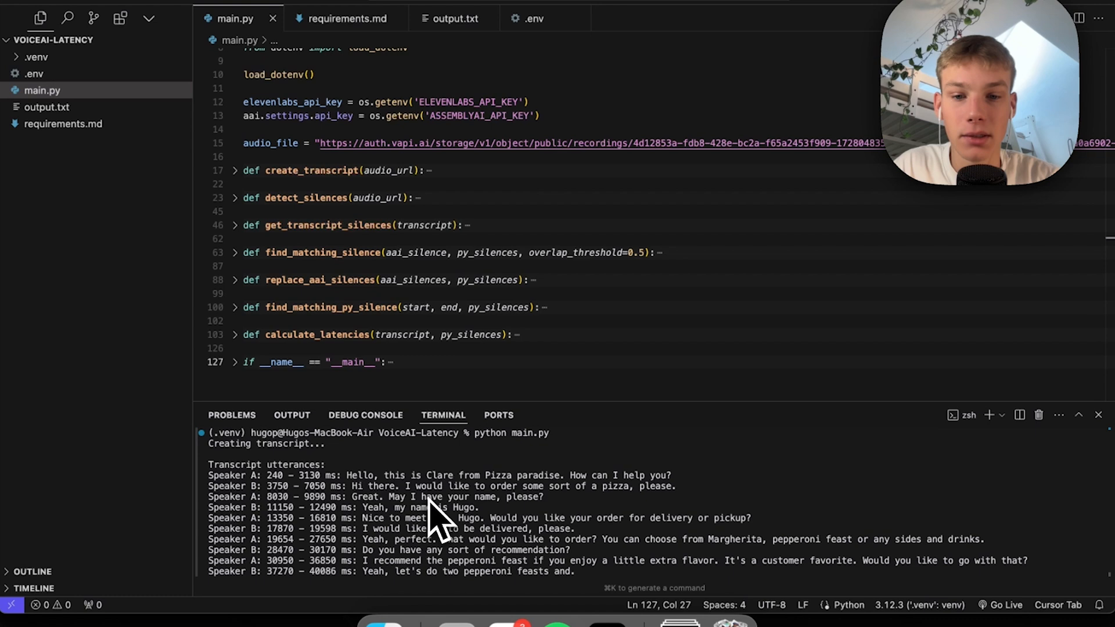
pyautogui.scroll(-3)
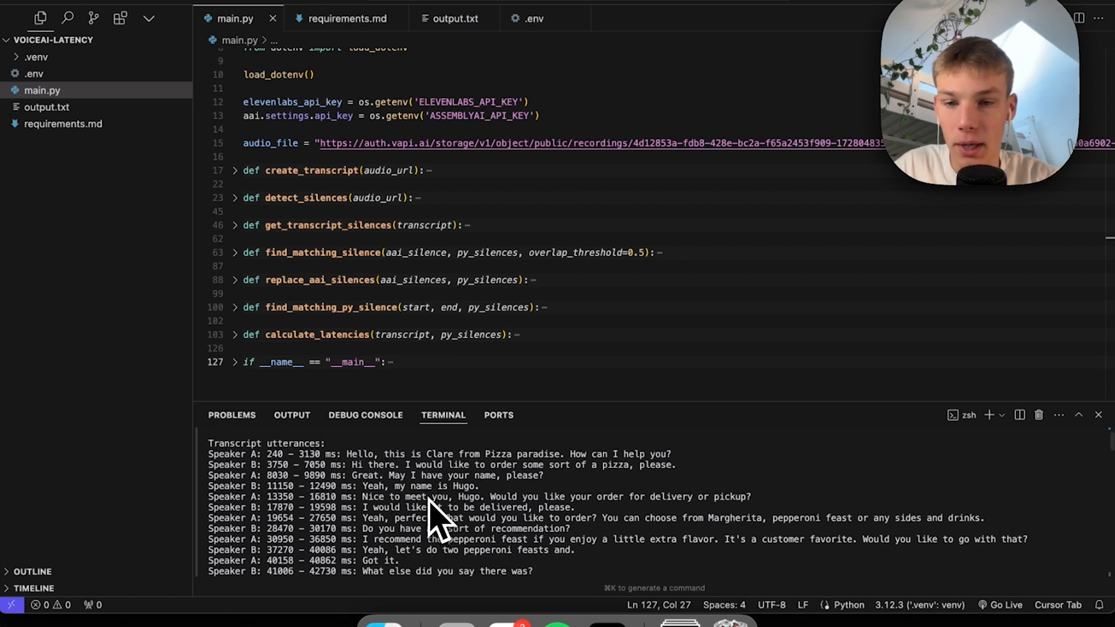
pyautogui.scroll(-3)
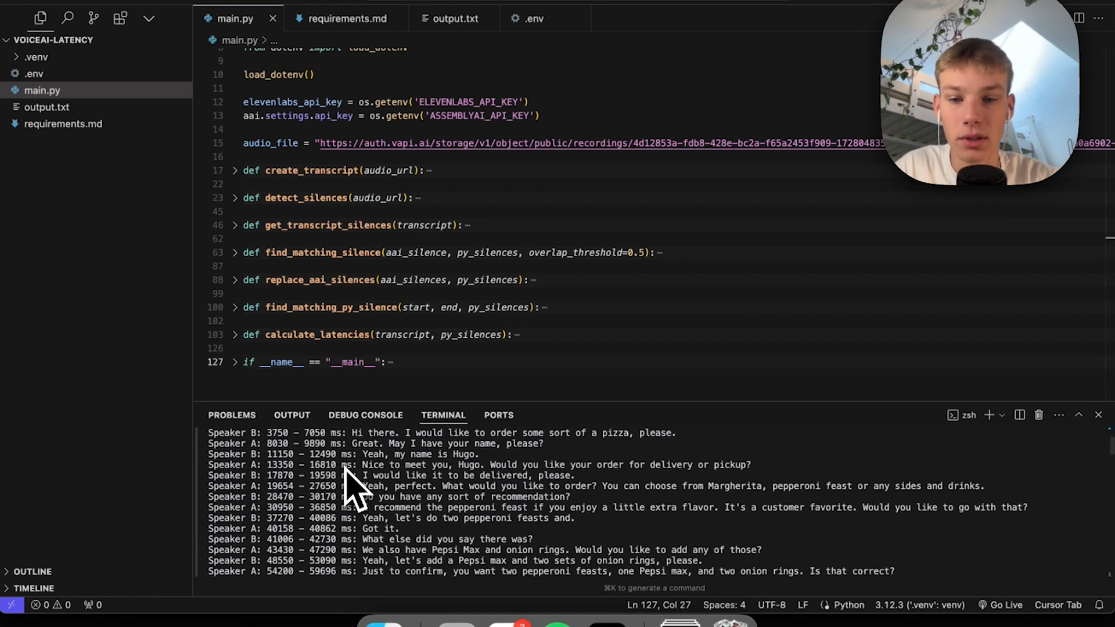
pyautogui.scroll(-3)
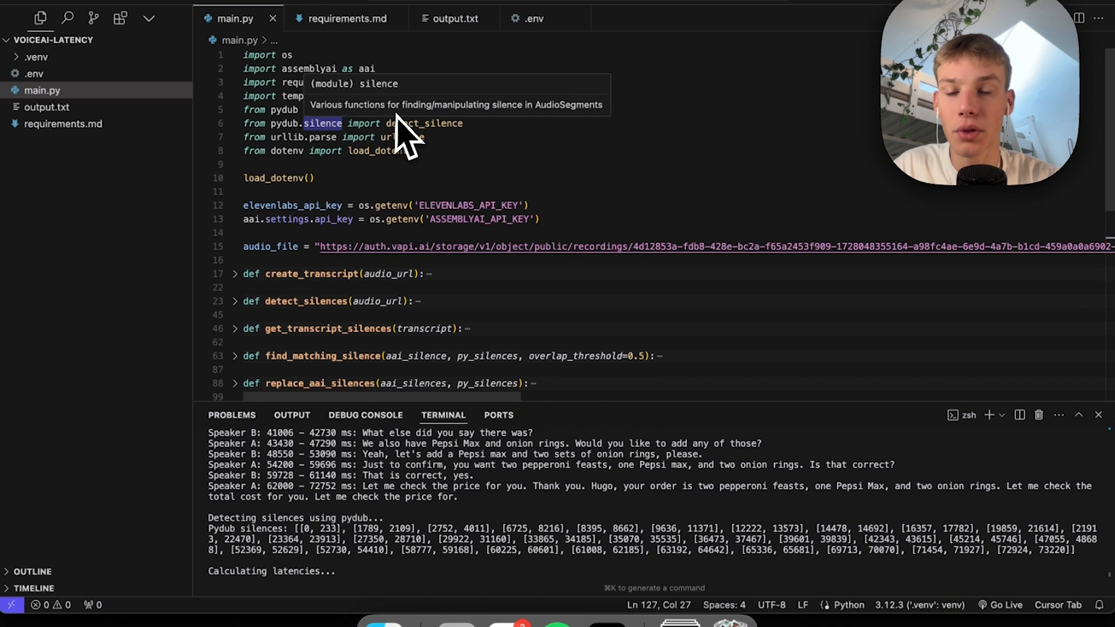
pyautogui.moveTo(421, 130)
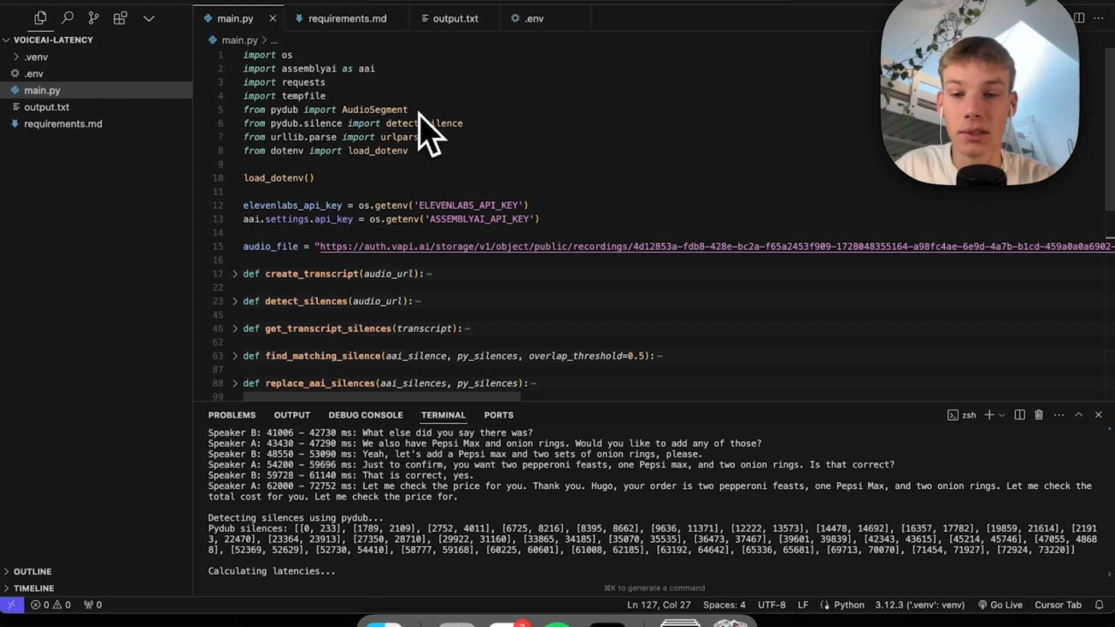
pyautogui.moveTo(304, 555)
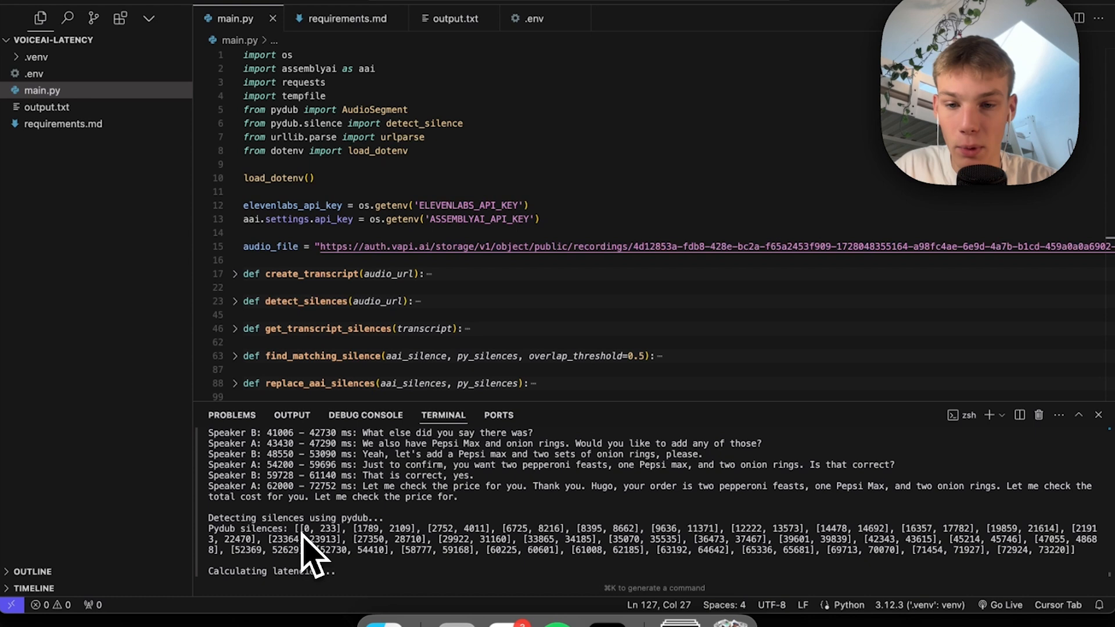
pyautogui.moveTo(366, 560)
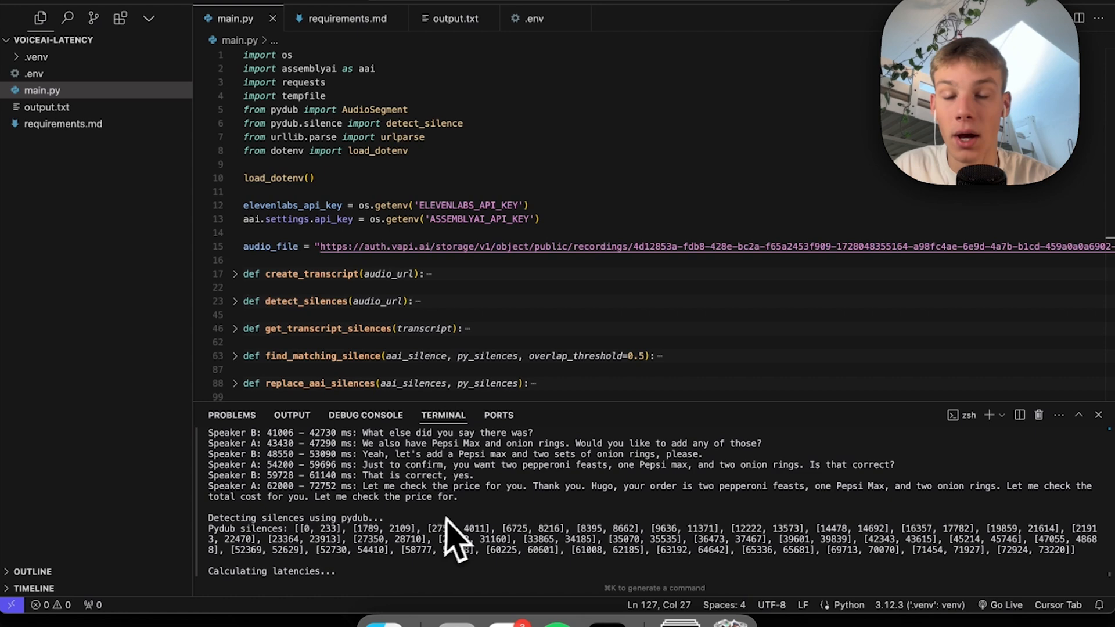
pyautogui.moveTo(467, 546)
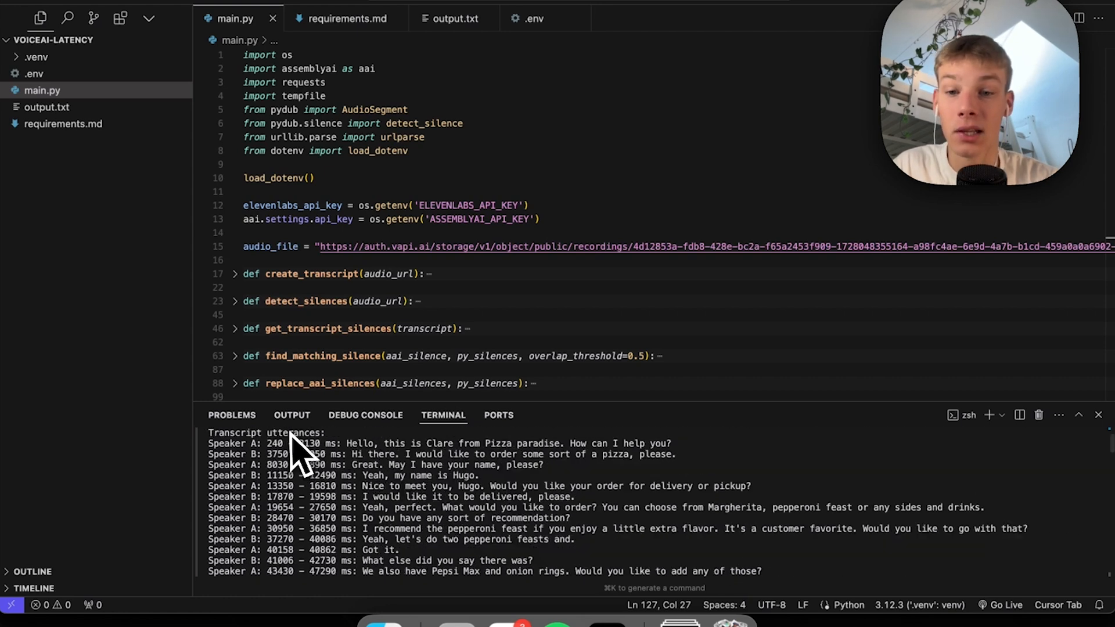
pyautogui.moveTo(307, 495)
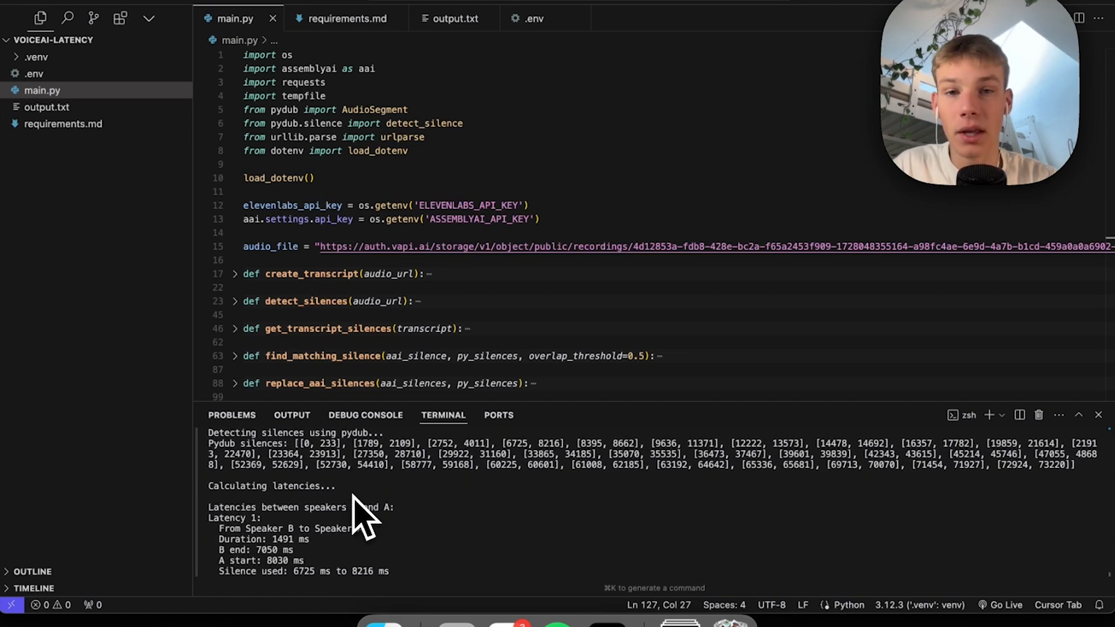
# - Scroll the terminal to the 'Calculating latencies...' section and Latency 1 from Speaker B to A
pyautogui.scroll(-3)
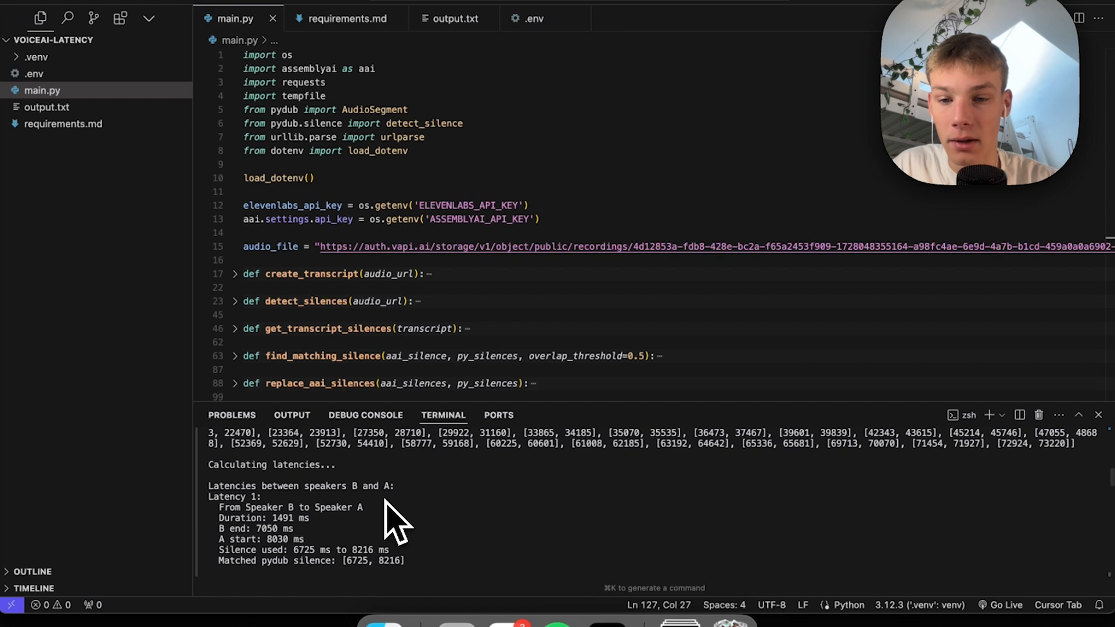
pyautogui.scroll(-3)
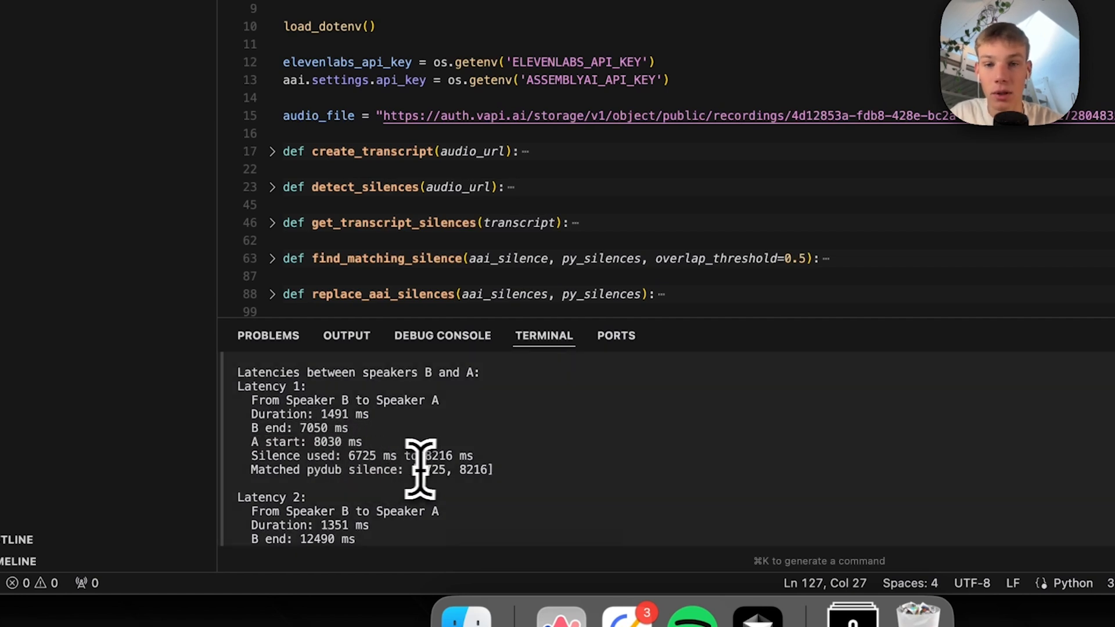
# - Highlight and review the Latency 1 and Latency 2 results in the terminal output
pyautogui.moveTo(416, 469); pyautogui.dragTo(498, 469)
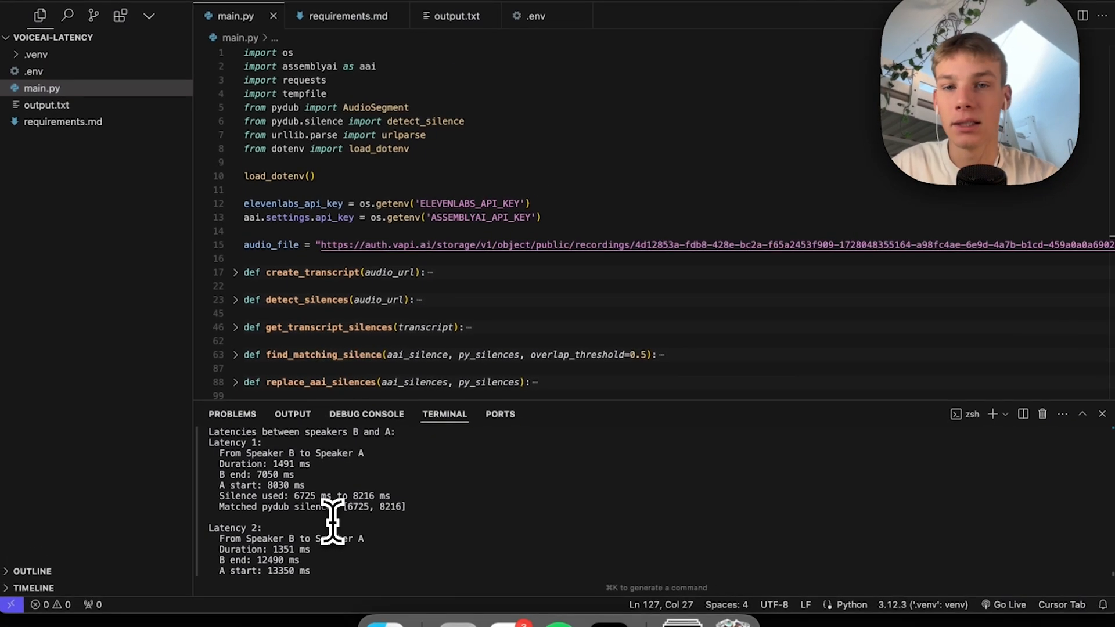
pyautogui.scroll(-3)
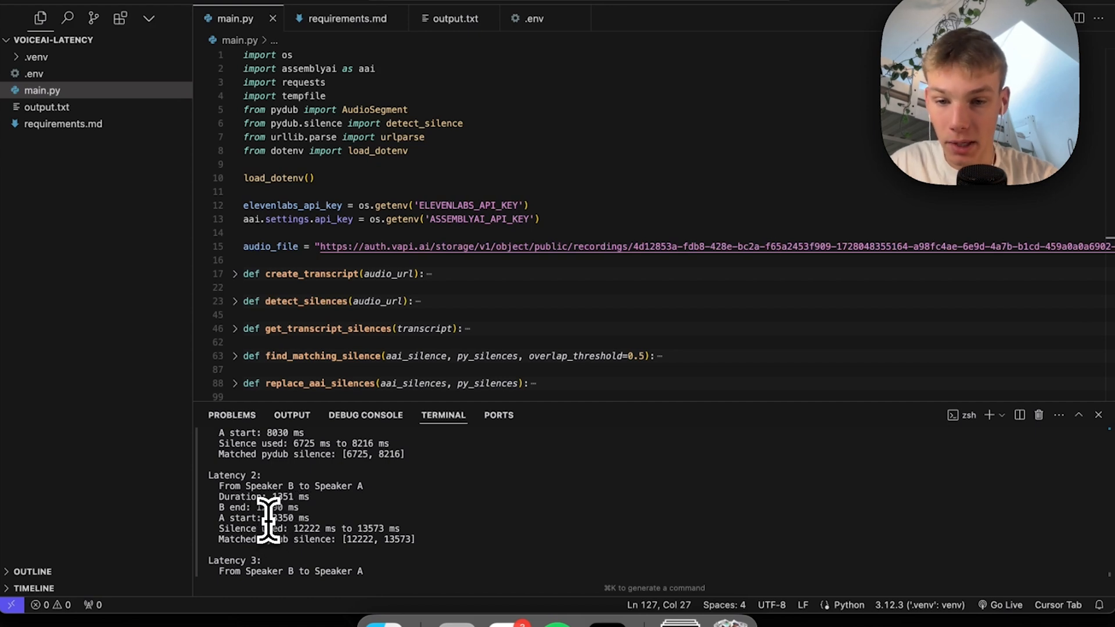
pyautogui.moveTo(347, 518)
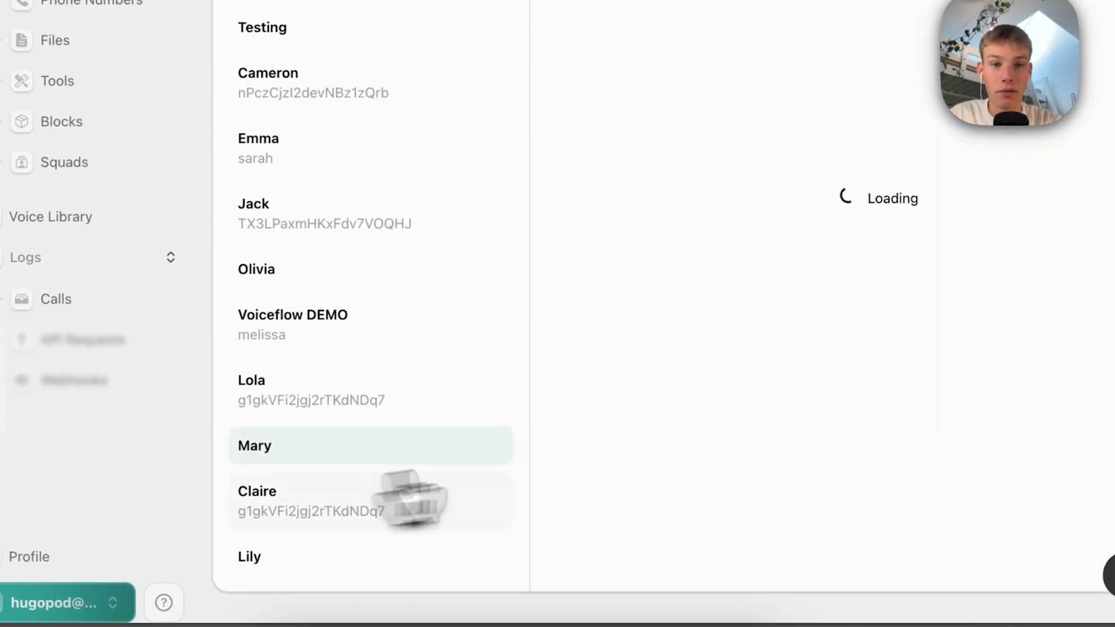
# - Set Claire's model provider to groq with llama-3.1-70b-versatile
pyautogui.click(255, 446)
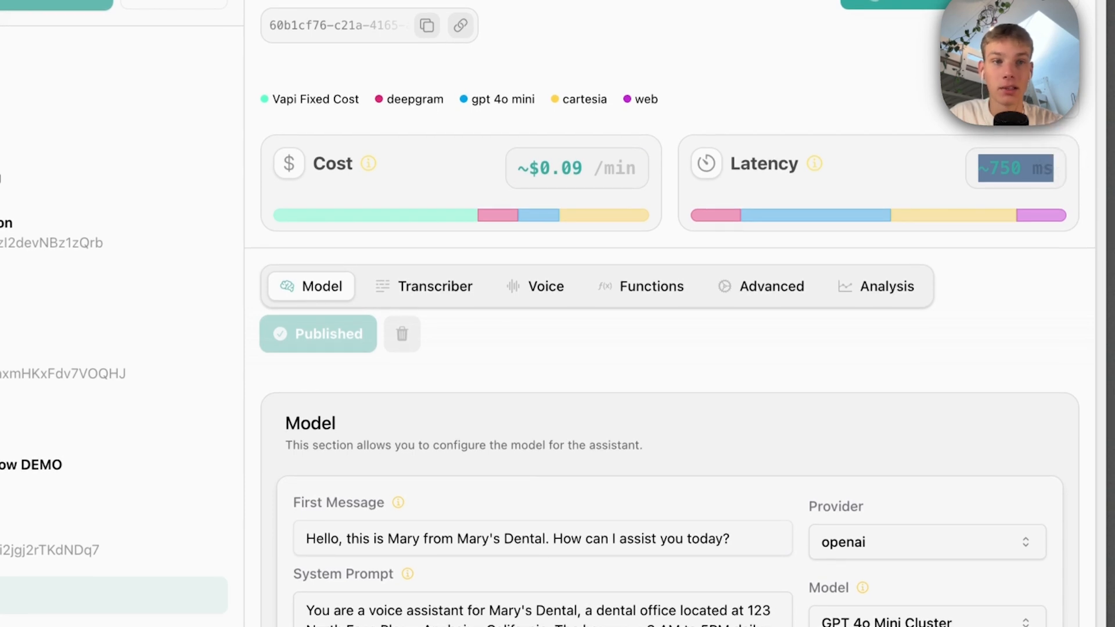
pyautogui.moveTo(937, 144)
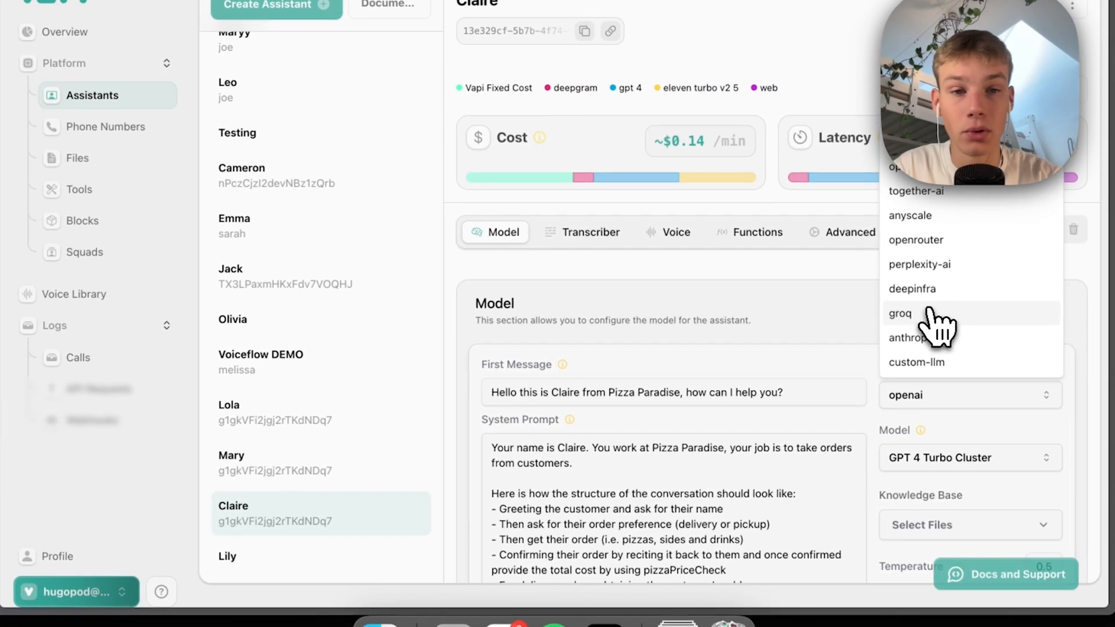
pyautogui.click(899, 314)
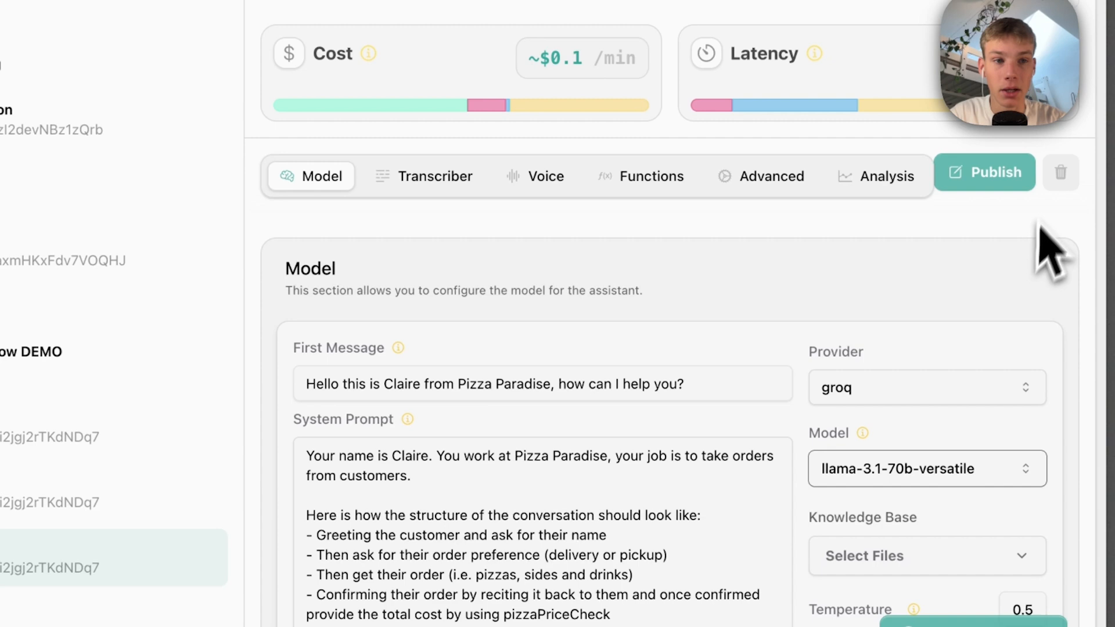
# - Set Claire's voice provider to cartesia and publish the assistant
pyautogui.click(545, 176)
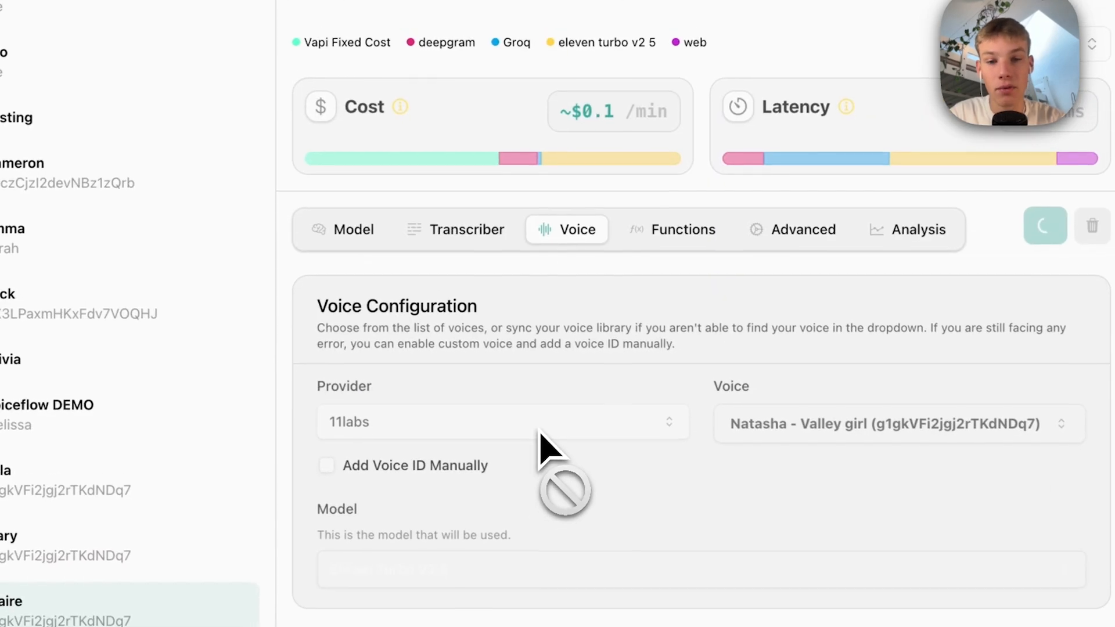
pyautogui.click(501, 422)
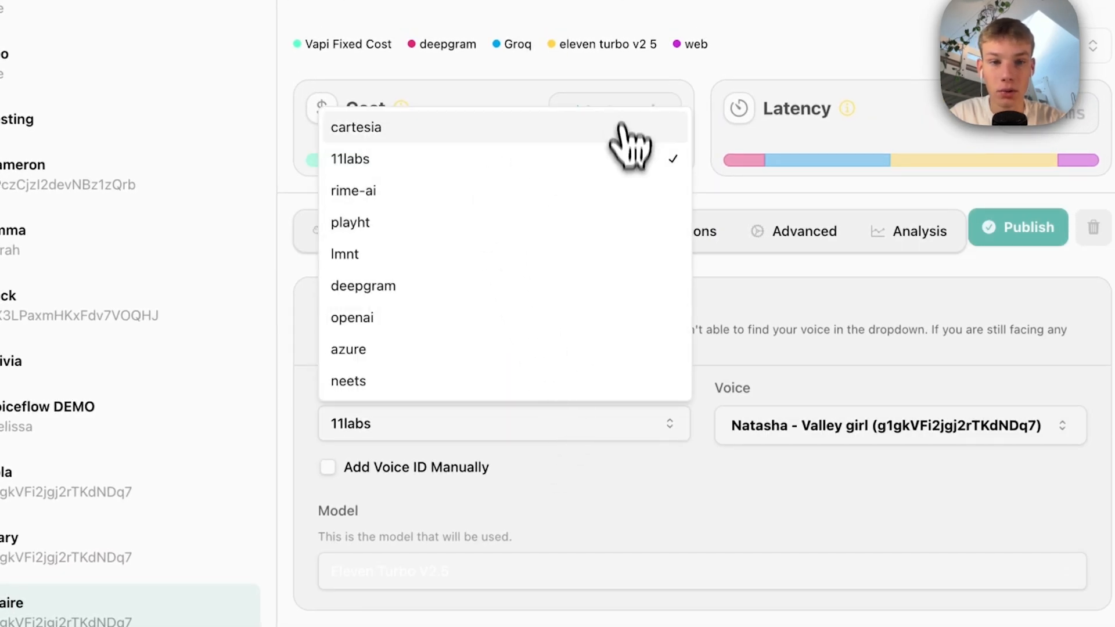
pyautogui.click(356, 126)
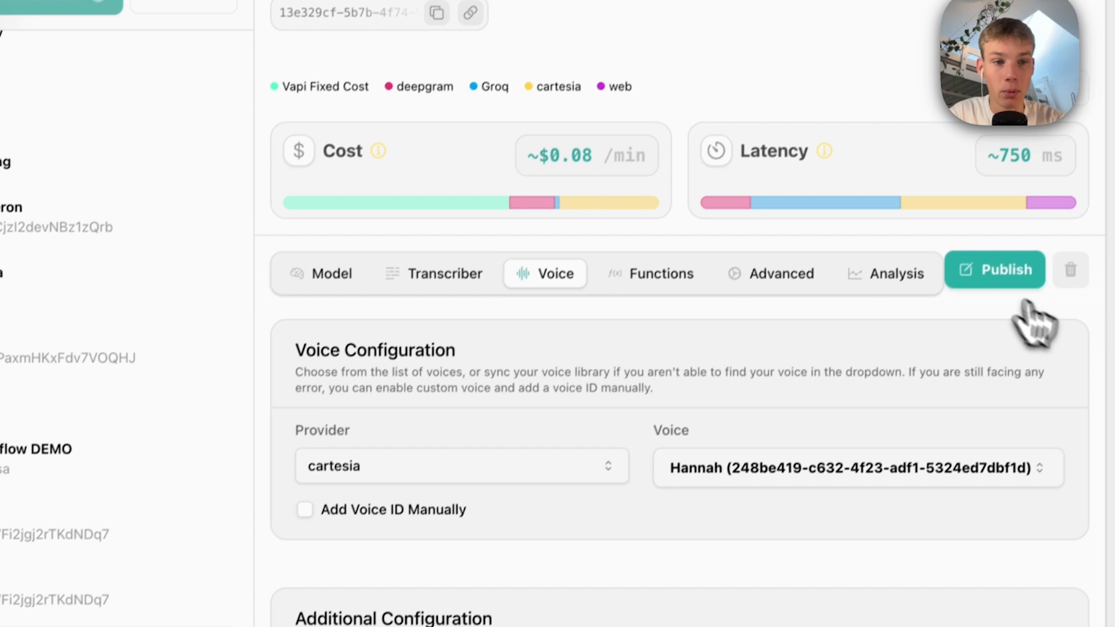
pyautogui.click(994, 269)
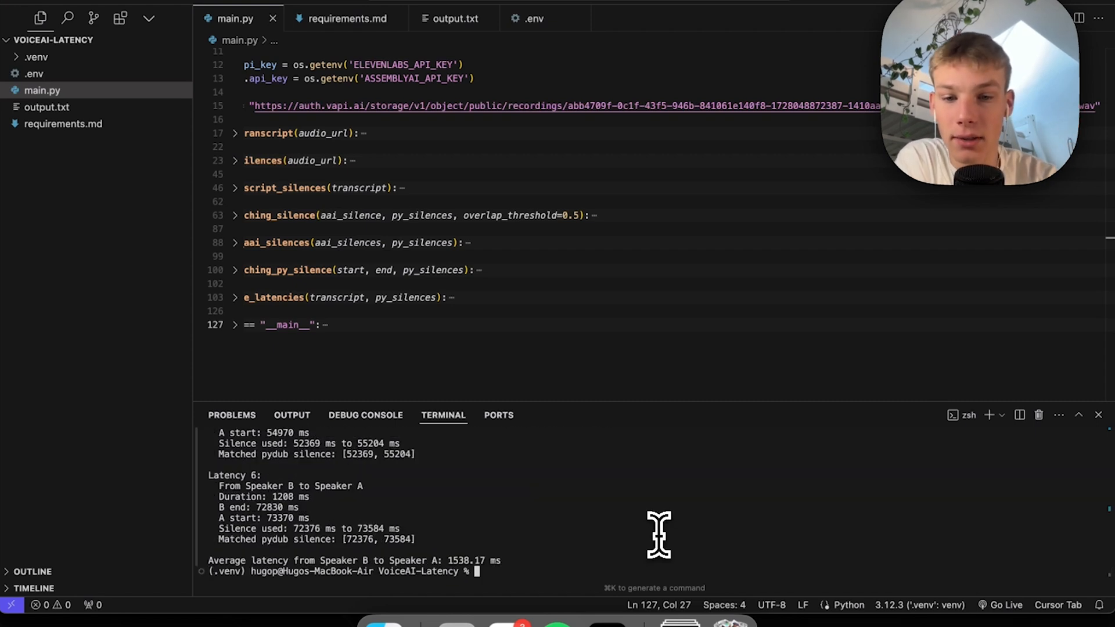
pyautogui.moveTo(455, 580)
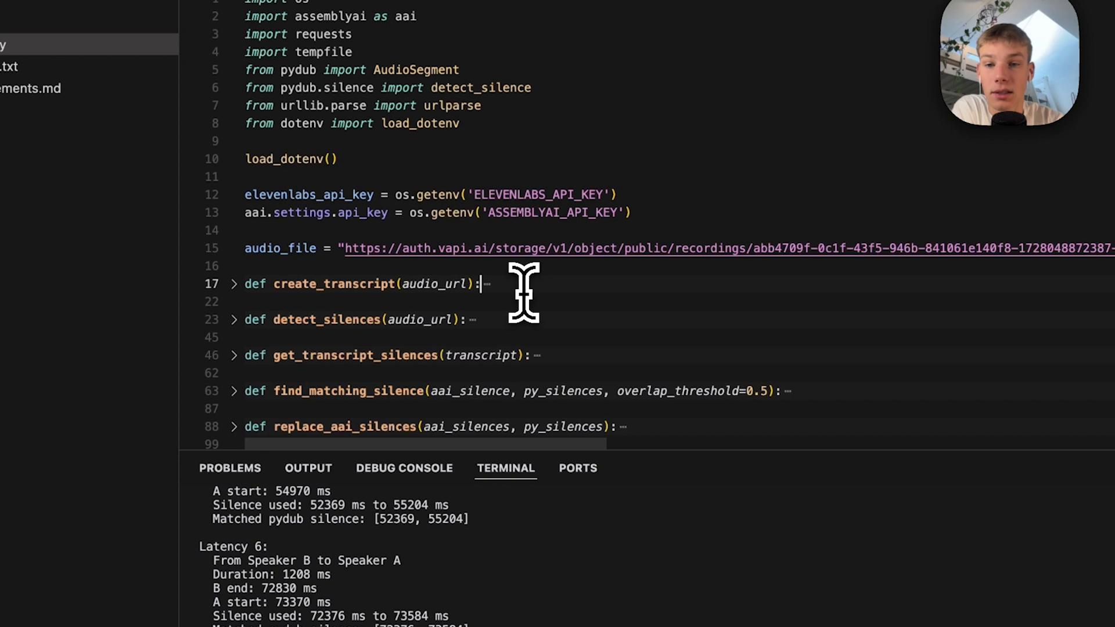
# - Review main.py after removing the ElevenLabs key line, expanding and collapsing detect_silences
pyautogui.scroll(-3)
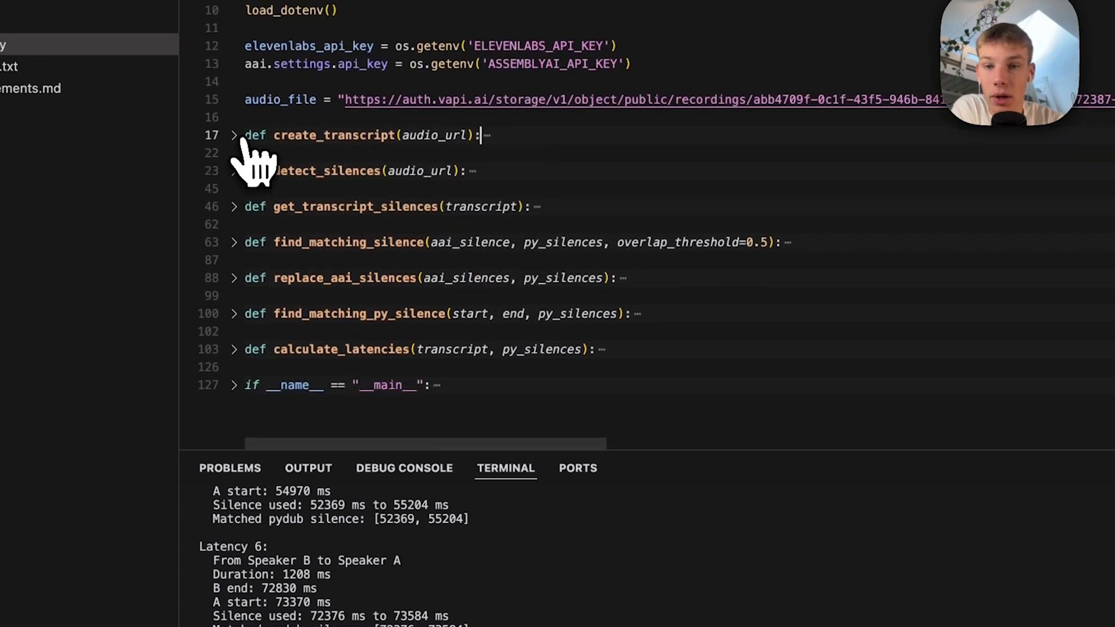
pyautogui.click(235, 135)
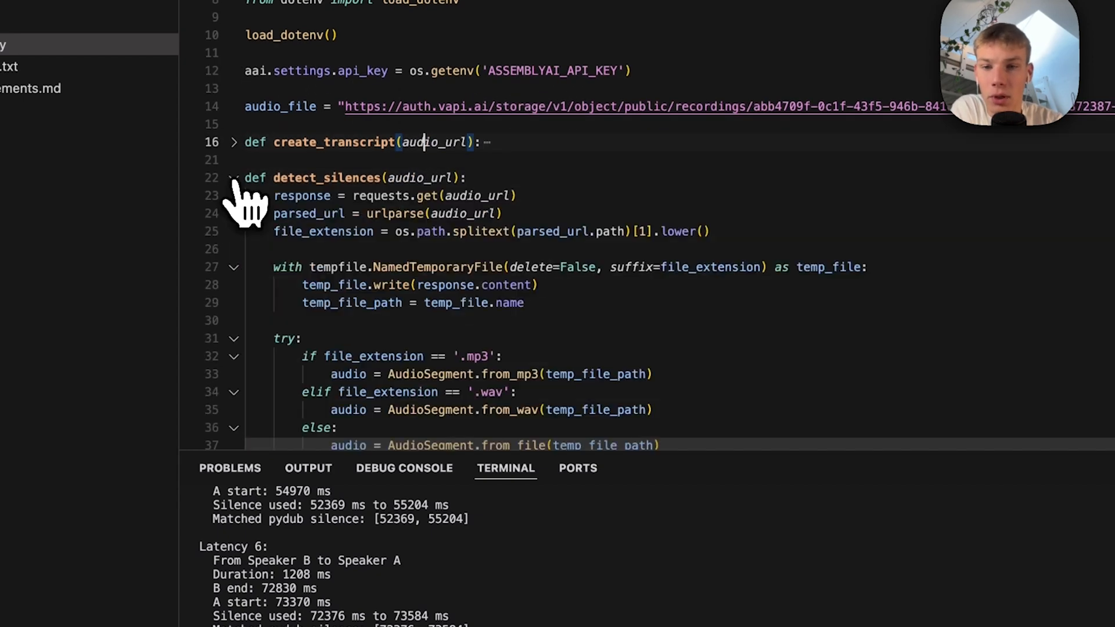
pyautogui.click(235, 178)
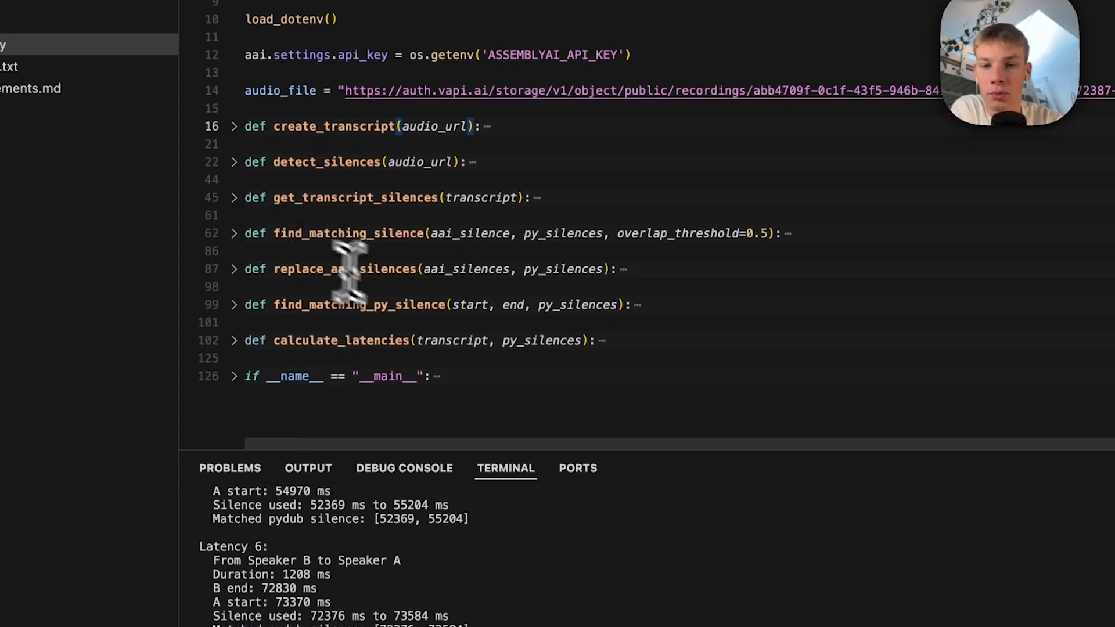